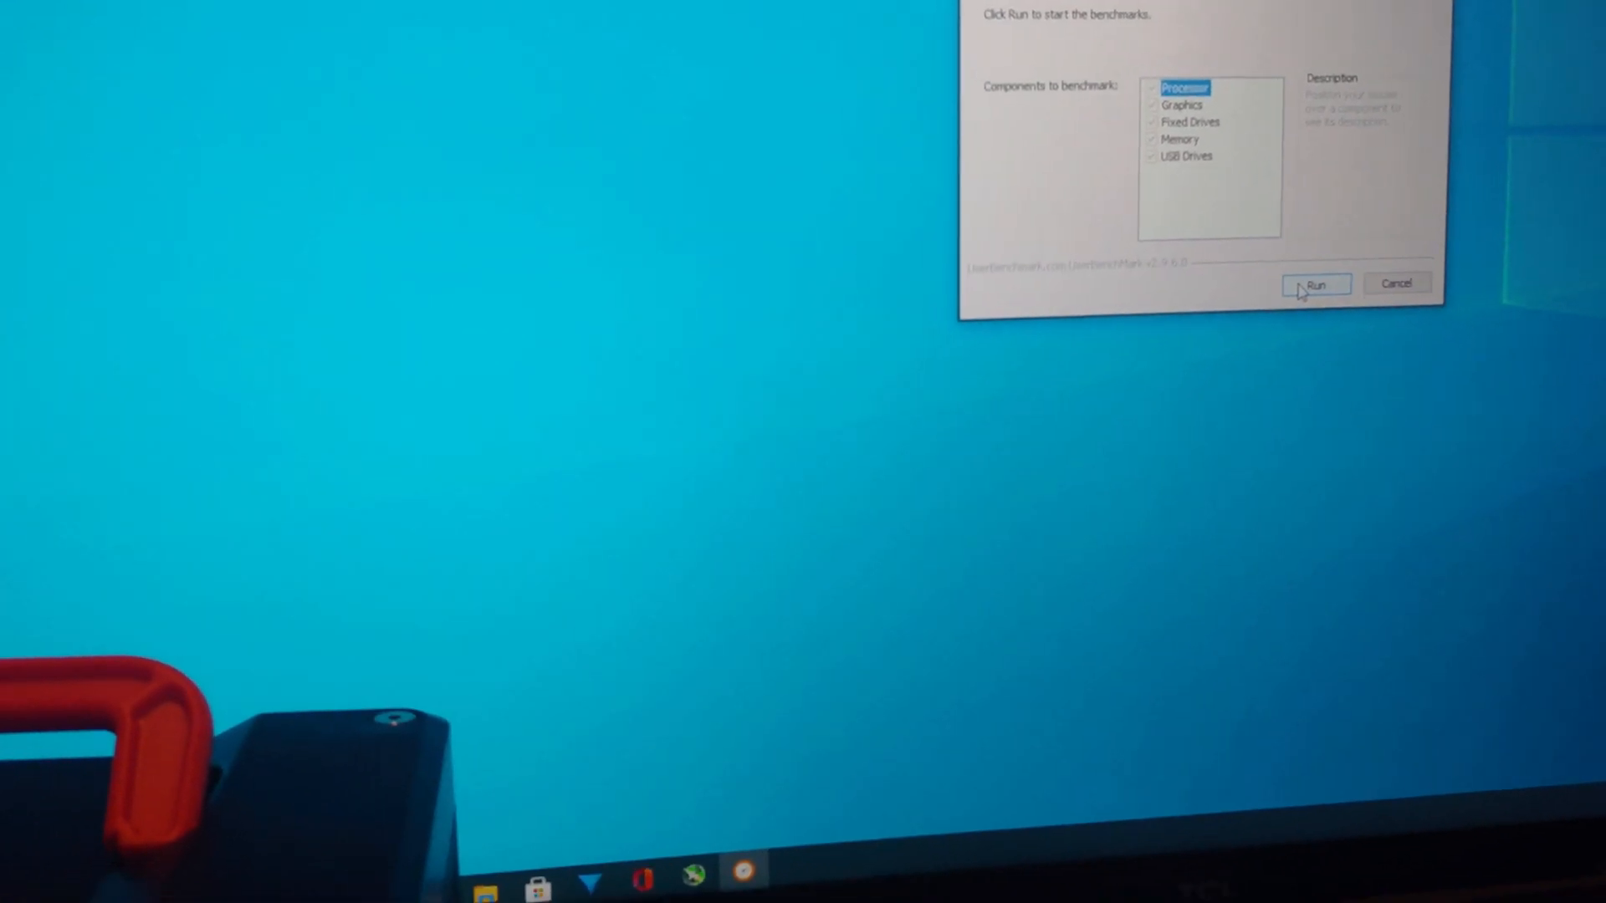
Step: Run the UserBenchmark tests for processor, graphics, drives and memory
left_click(1315, 283)
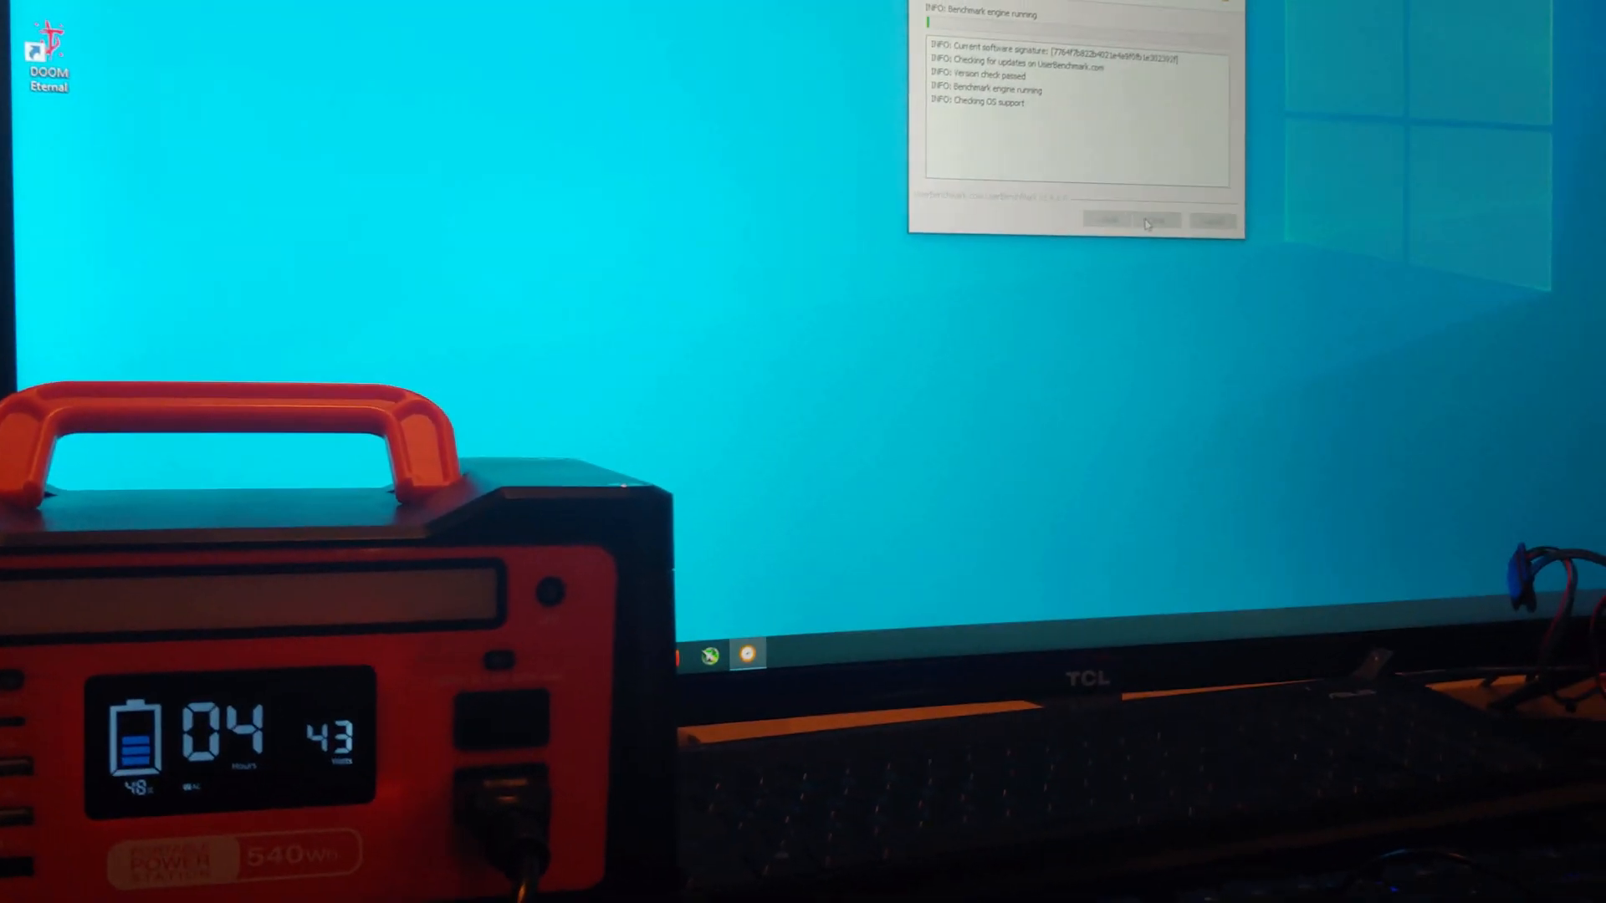